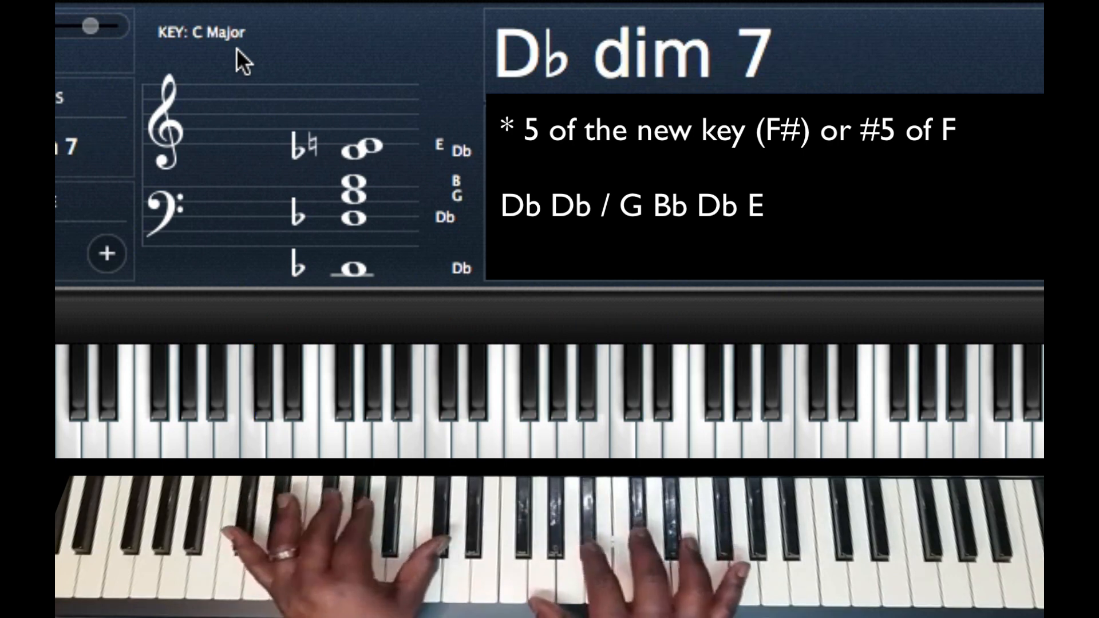
Step: Release the Db diminished 7 chord keys, keeping only the low Db1 bass note sounding
left_click(265, 382)
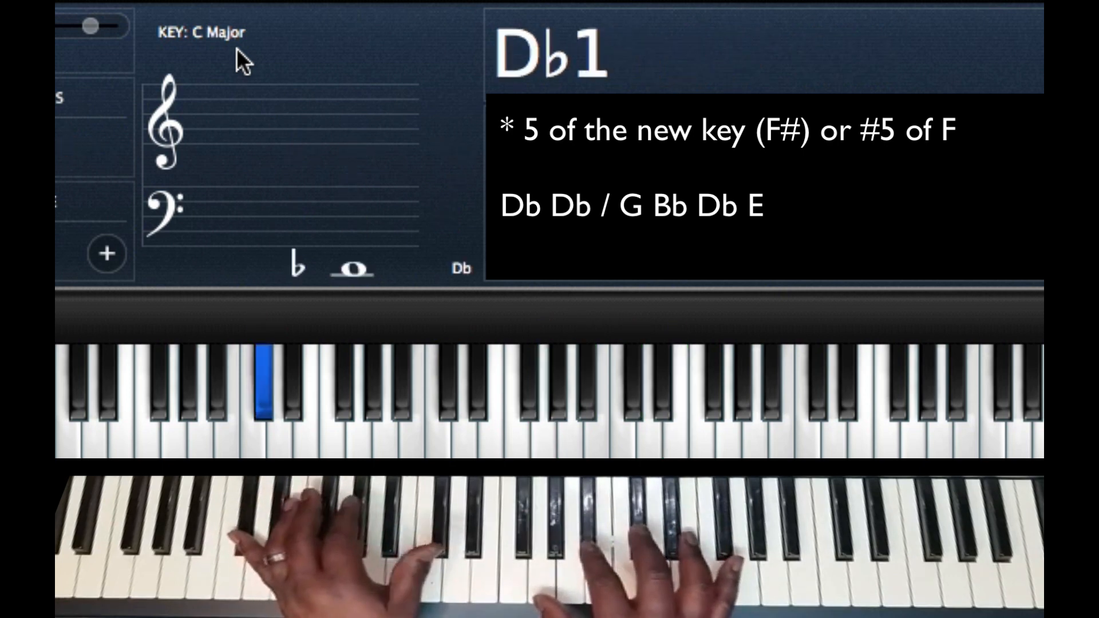